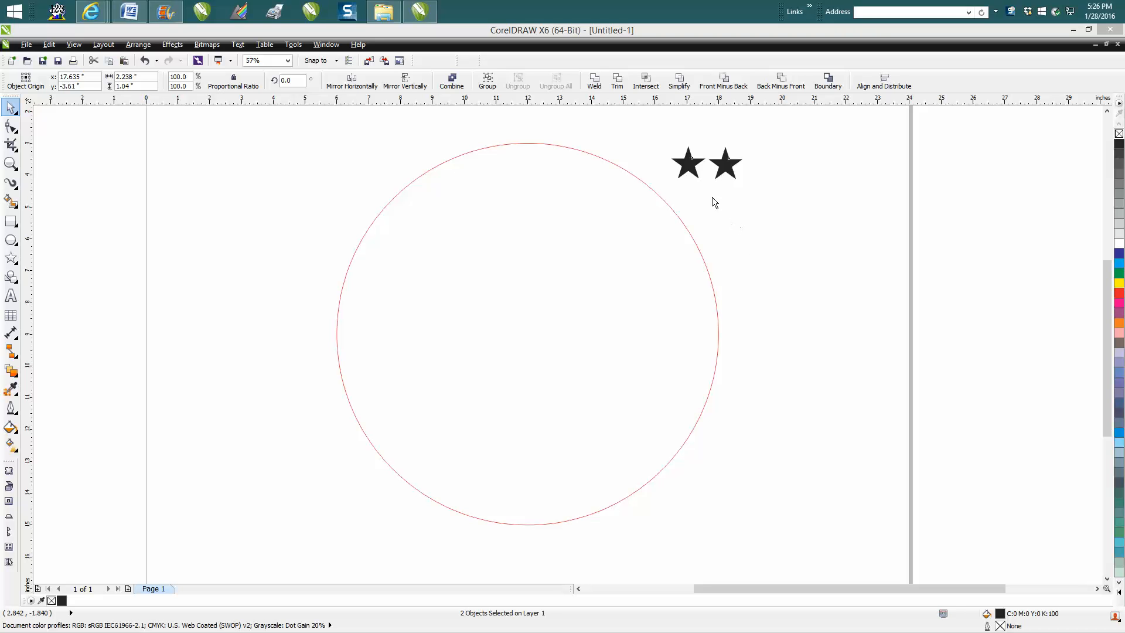
mouse_move(584, 157)
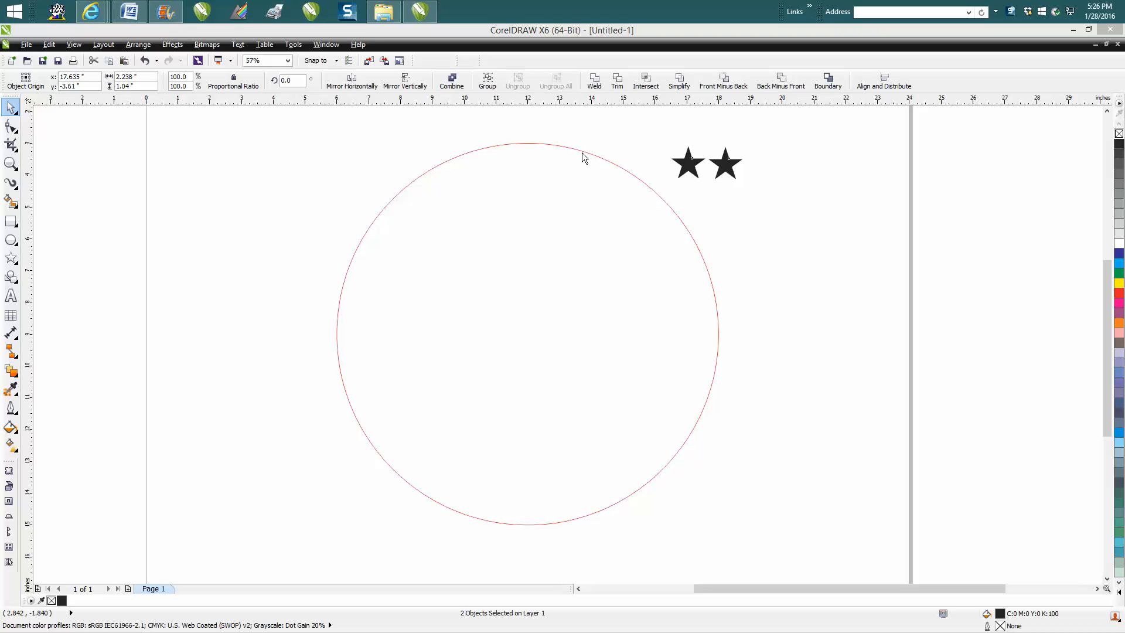
mouse_move(406, 172)
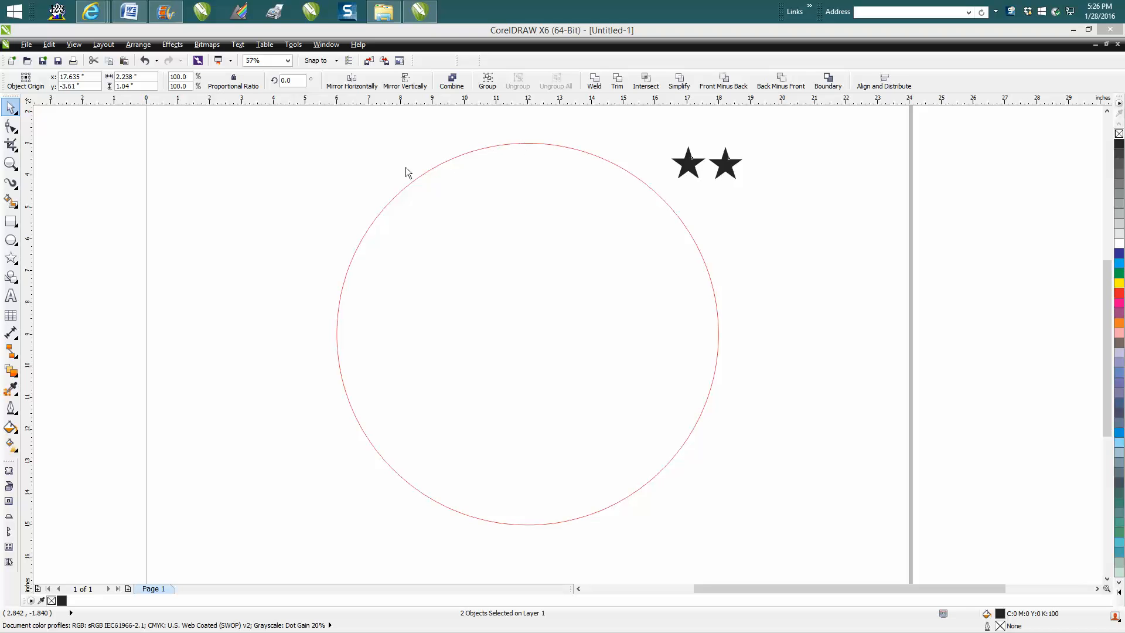
mouse_move(678, 170)
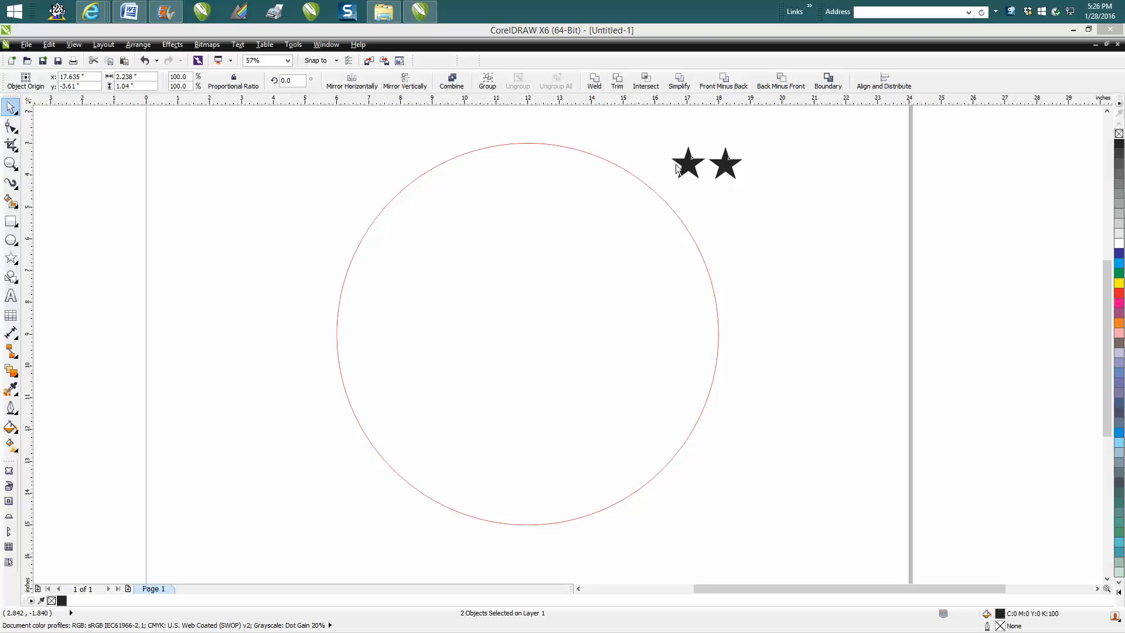
mouse_move(706, 393)
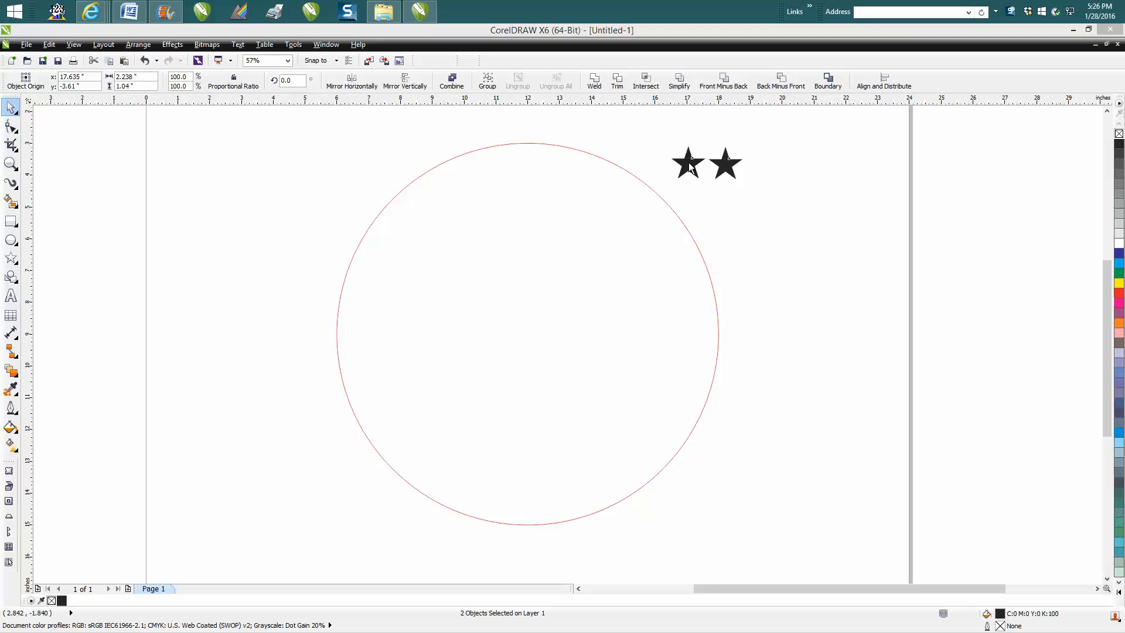
mouse_move(555, 143)
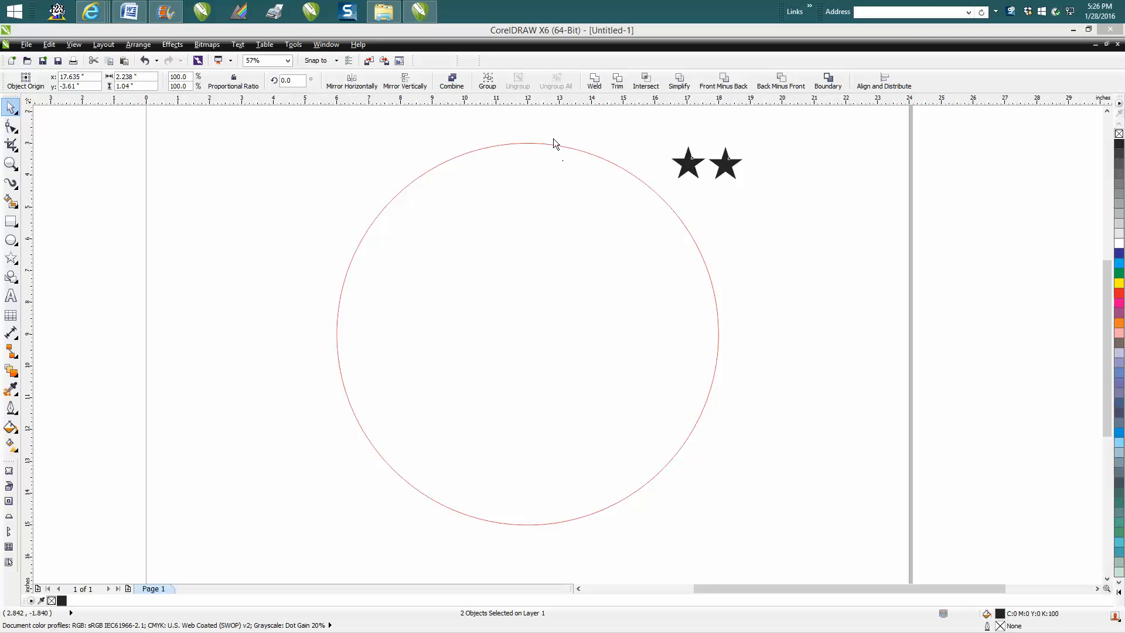
mouse_move(660, 147)
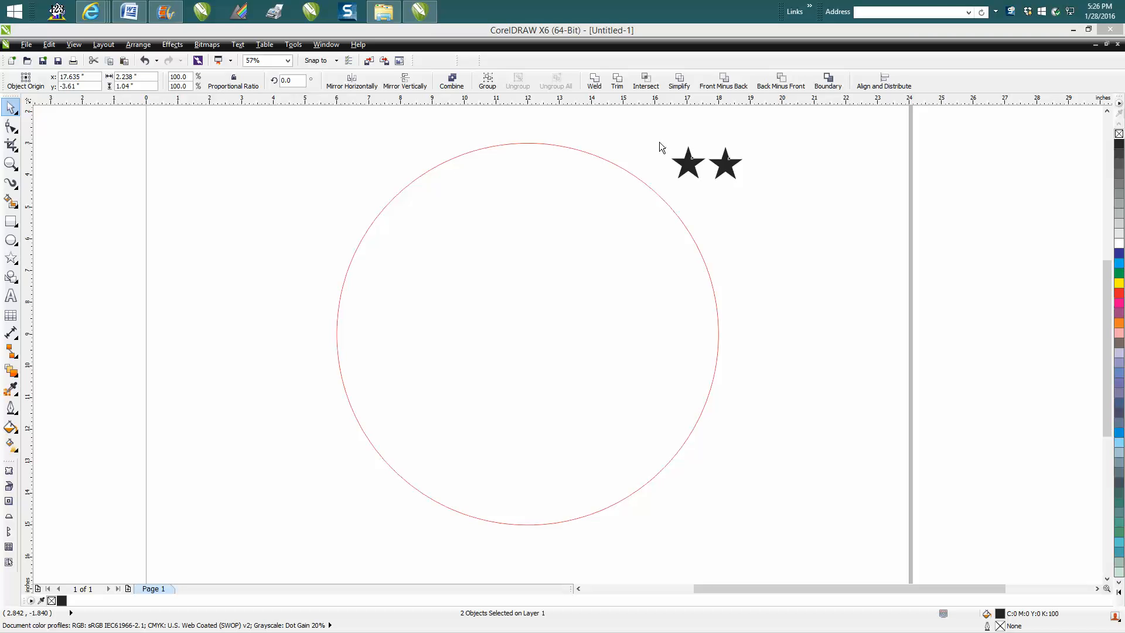
mouse_move(663, 145)
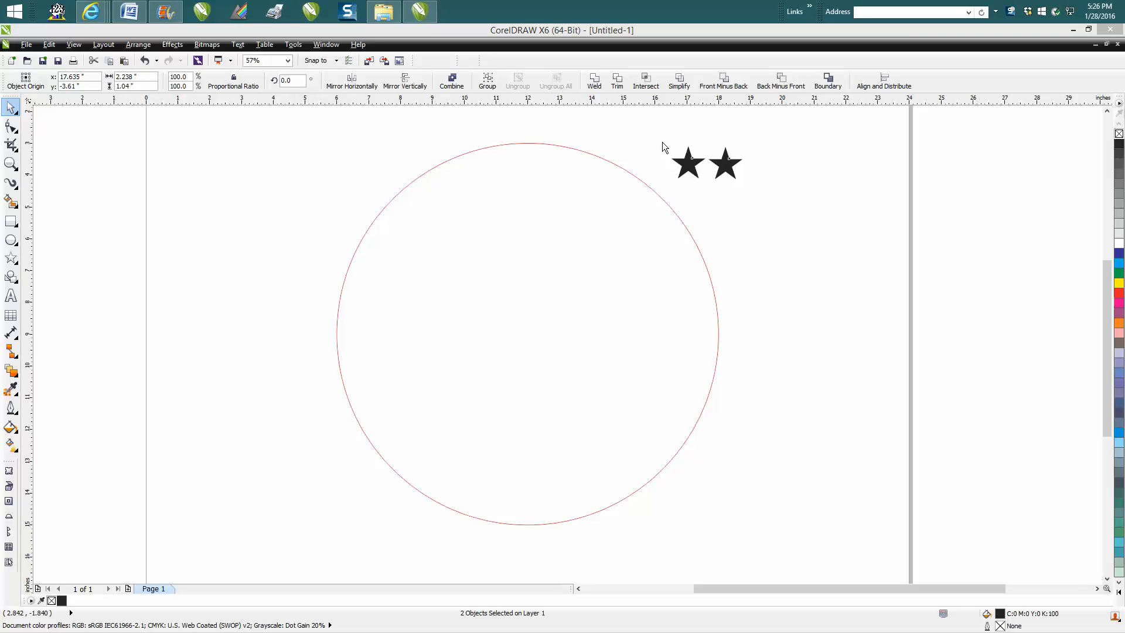
mouse_move(692, 170)
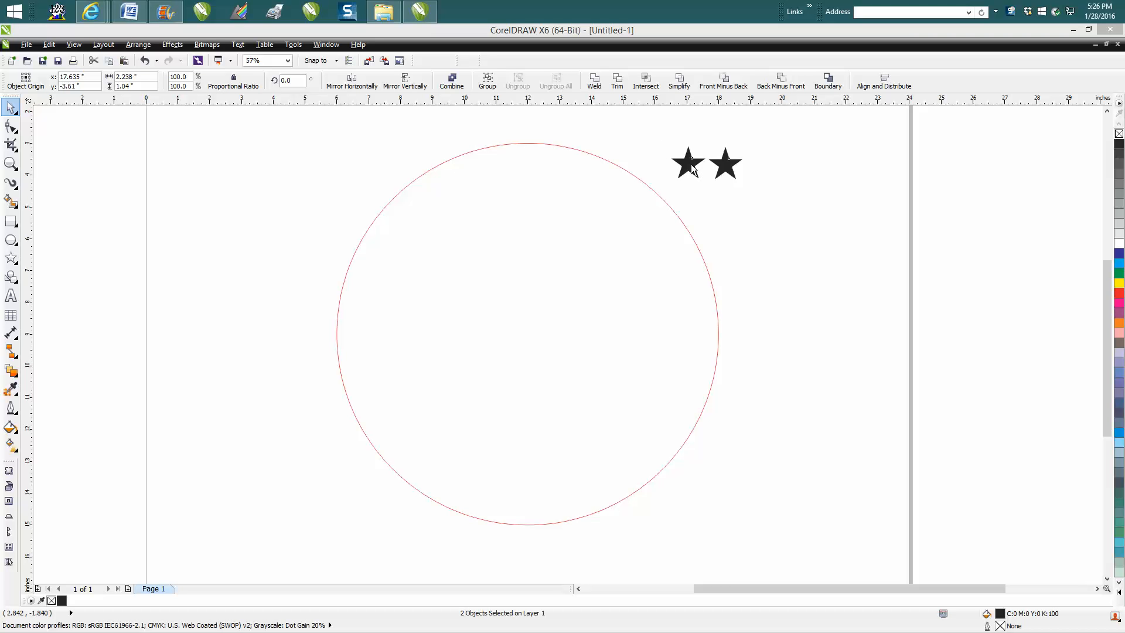
mouse_move(662, 142)
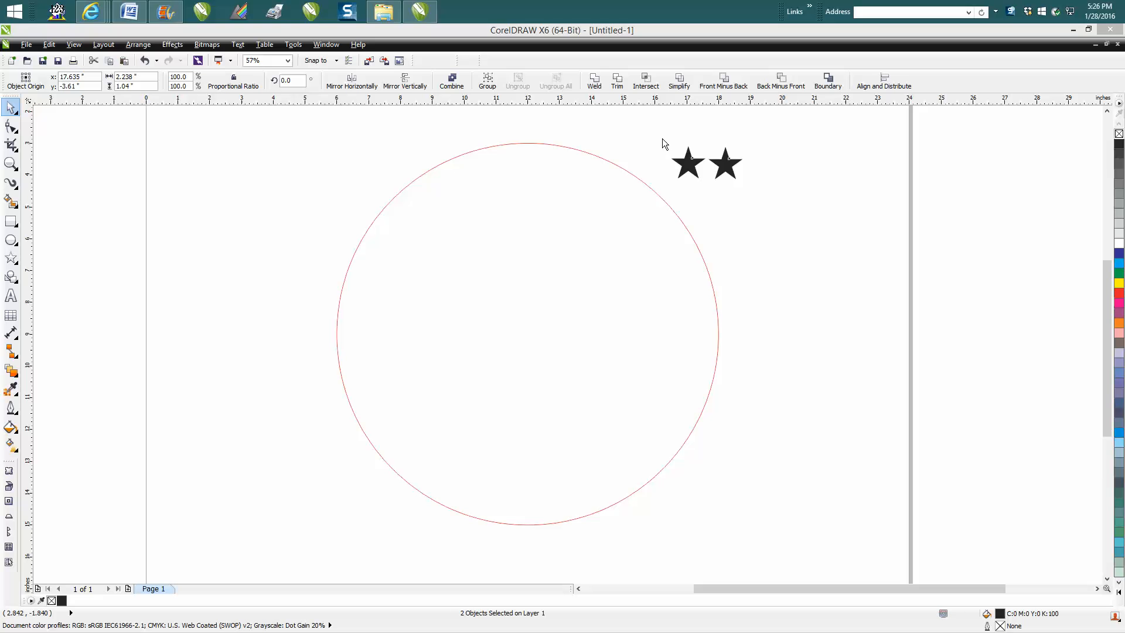
Select both black stars and apply a 20-step blend from the Blend docker.
click(687, 162)
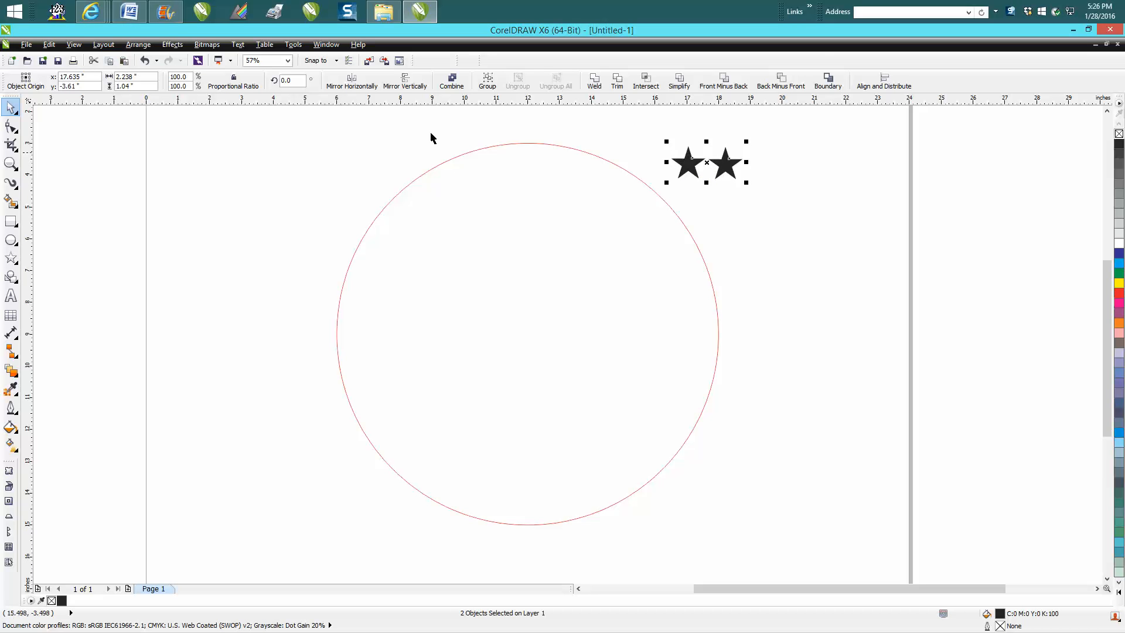
click(172, 44)
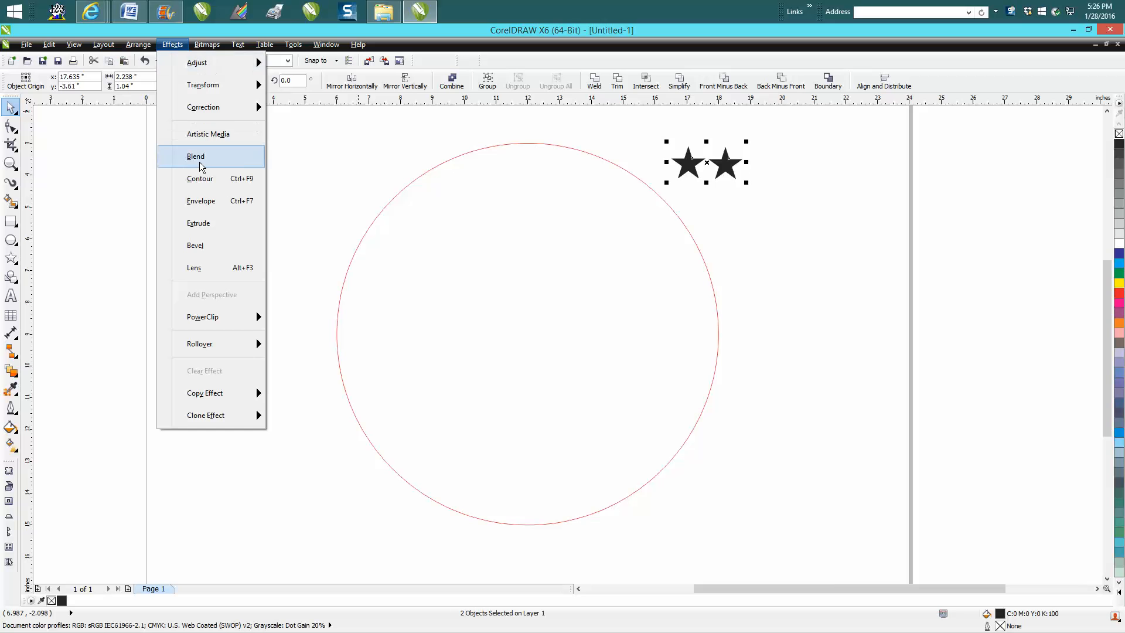
click(195, 156)
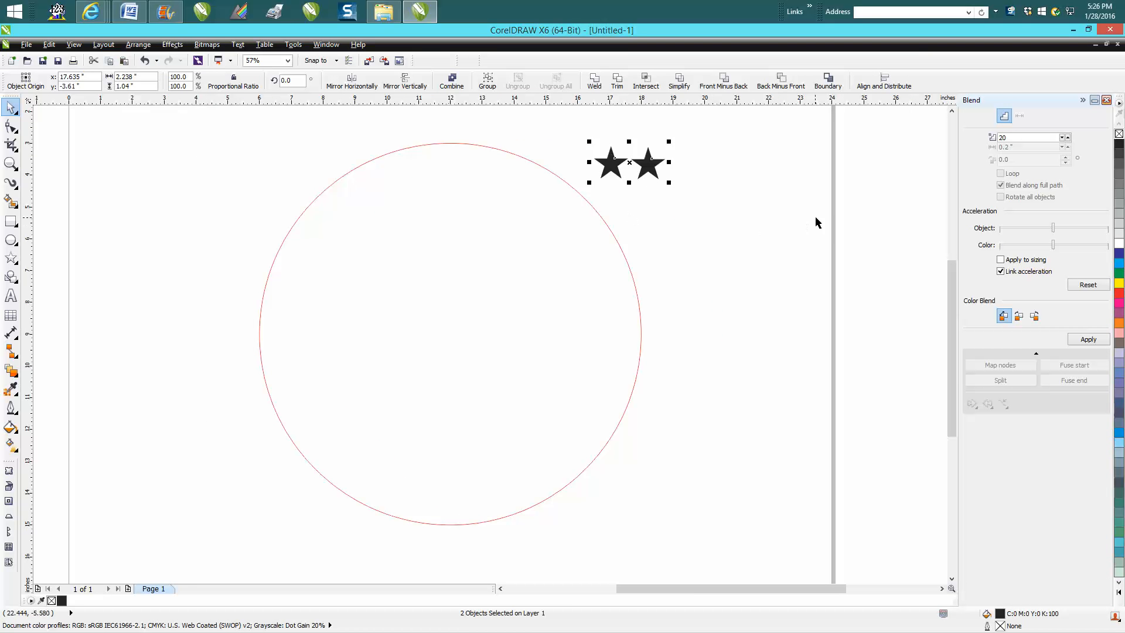
click(1030, 137)
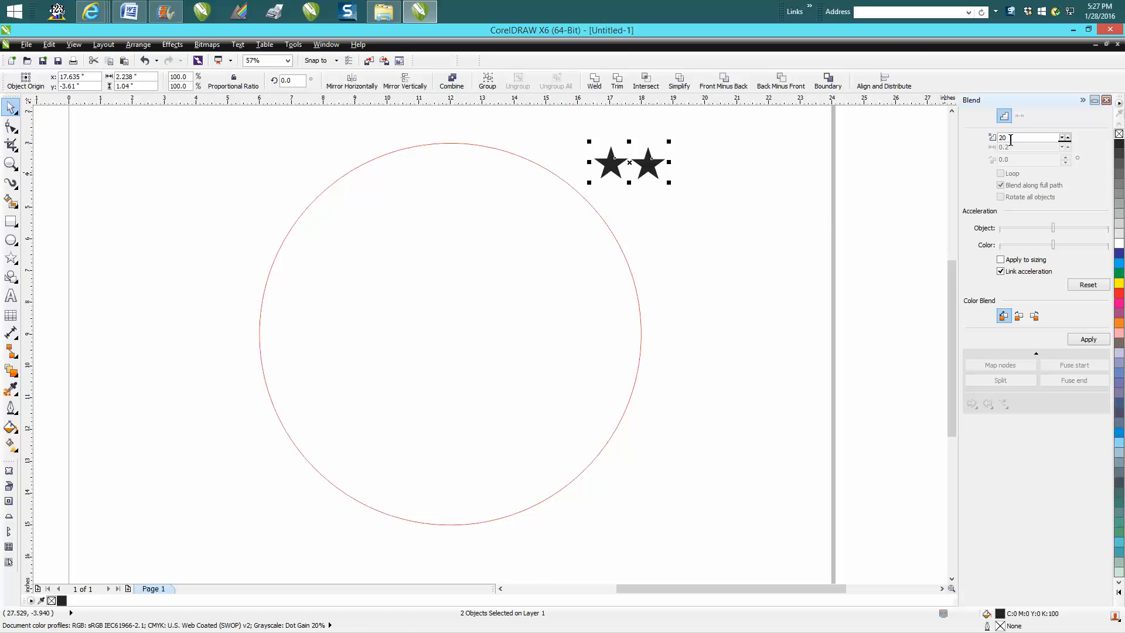
mouse_move(1033, 138)
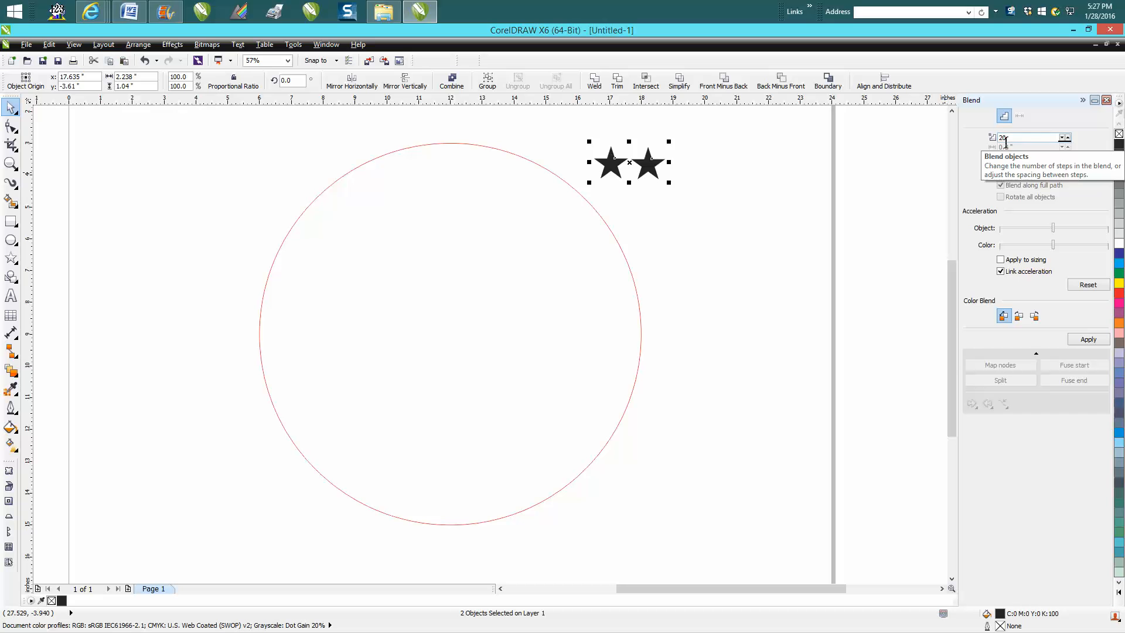
click(1088, 339)
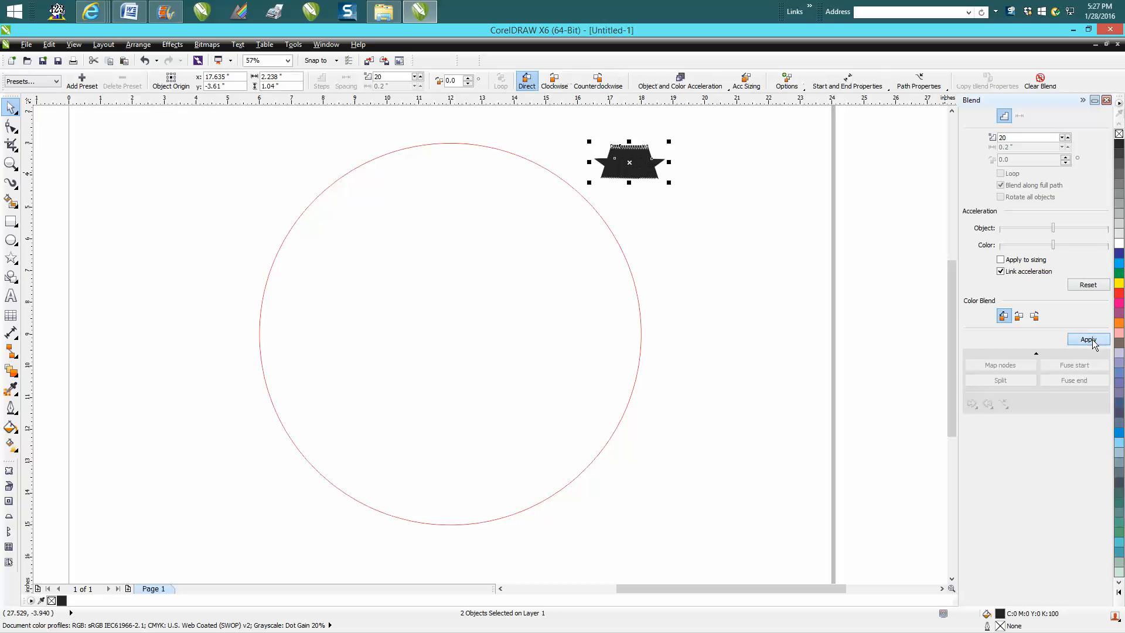
click(1087, 339)
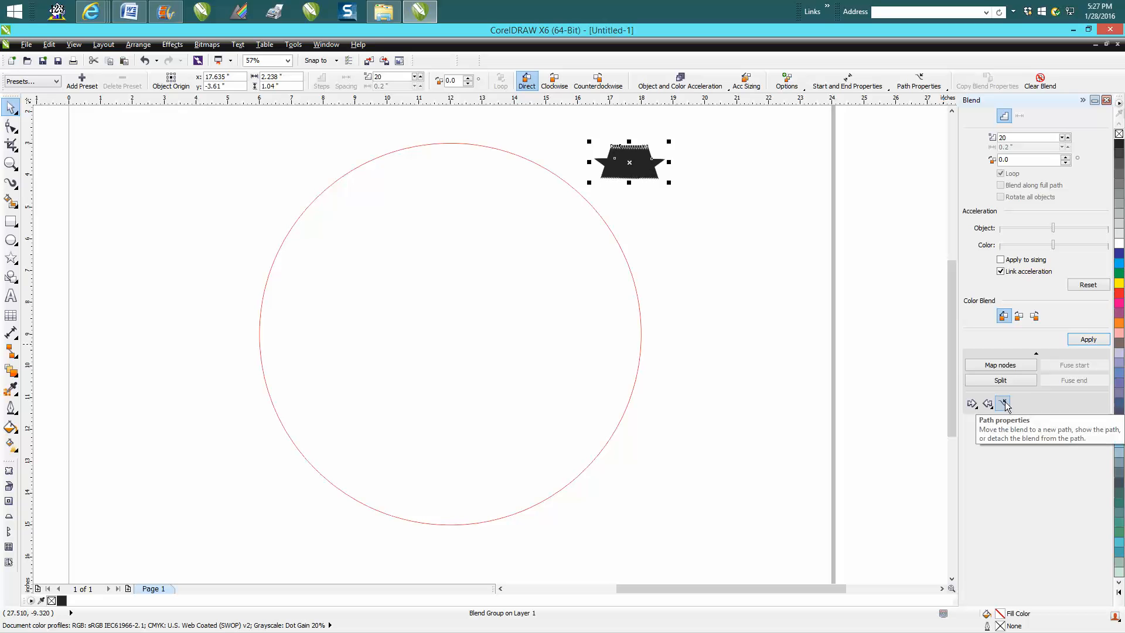
Attach the star blend to the red circle as a new path, spread along the full path.
click(1004, 403)
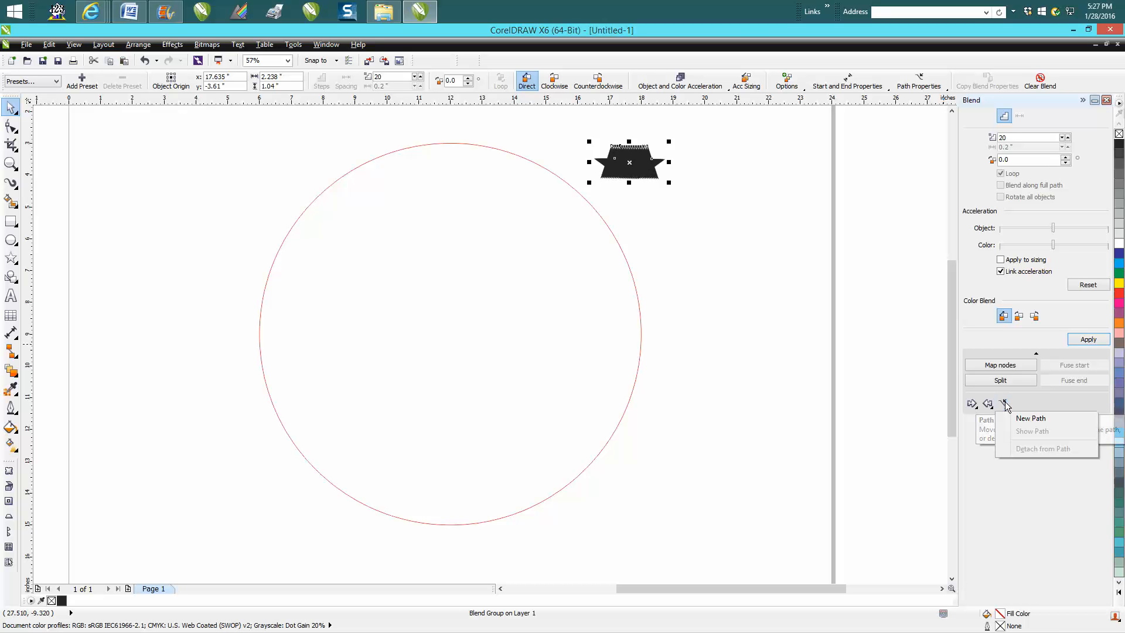
mouse_move(1031, 419)
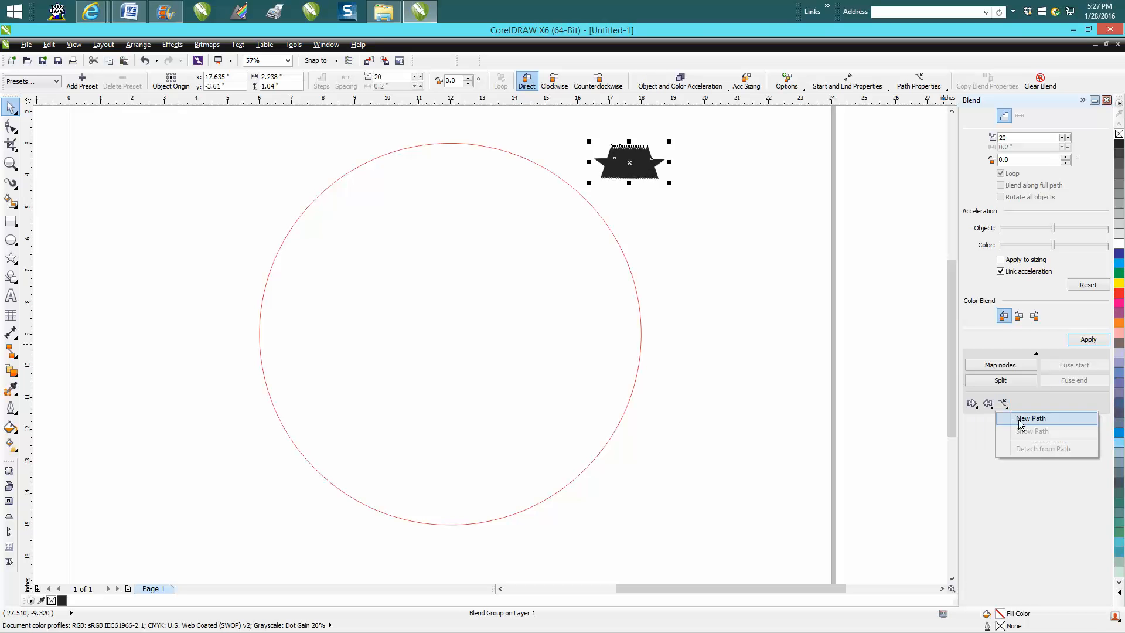
click(1031, 419)
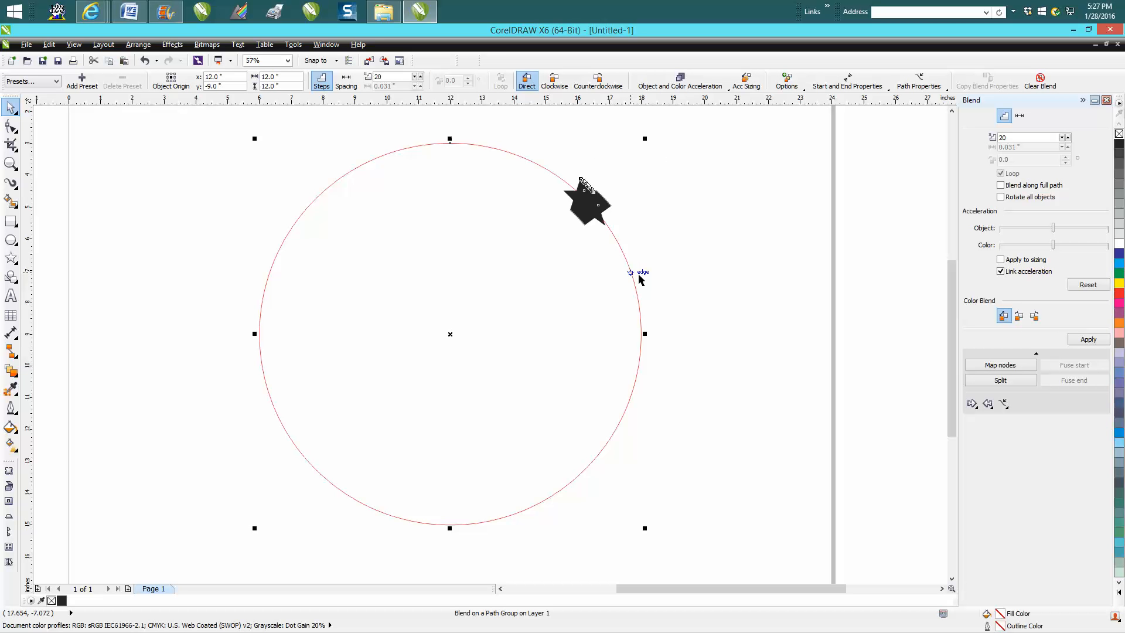
click(1000, 185)
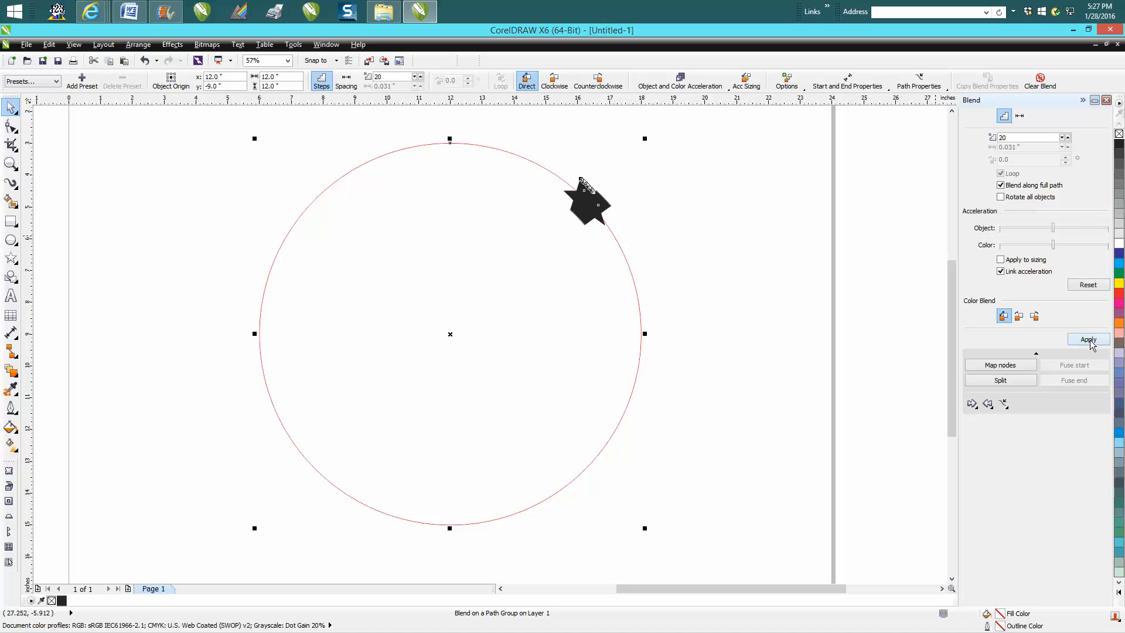
click(1088, 339)
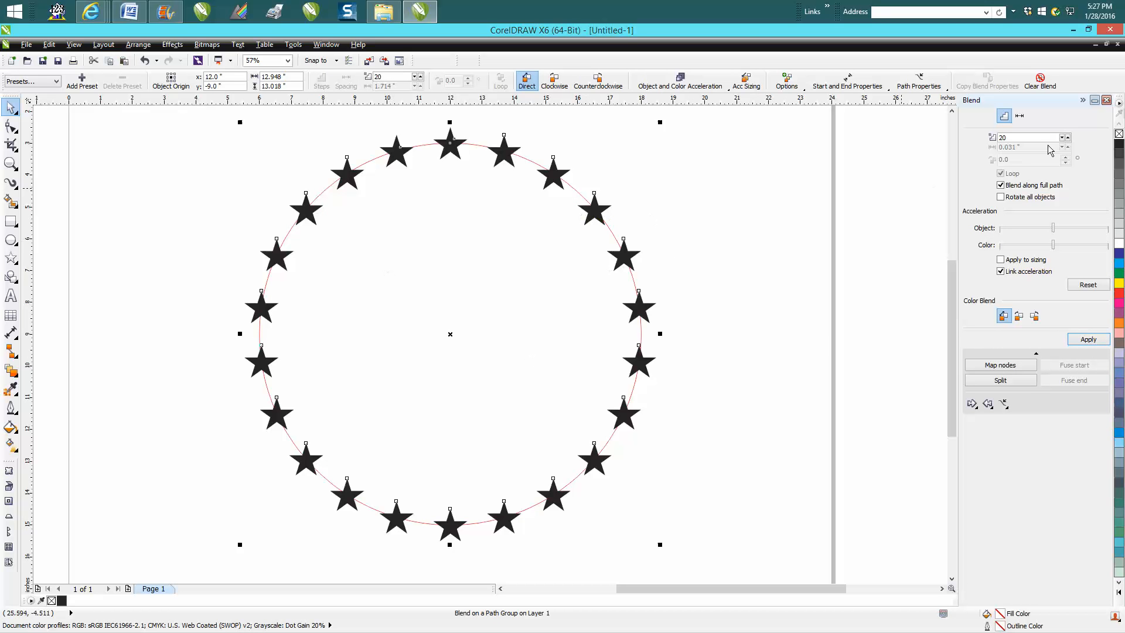
mouse_move(1065, 140)
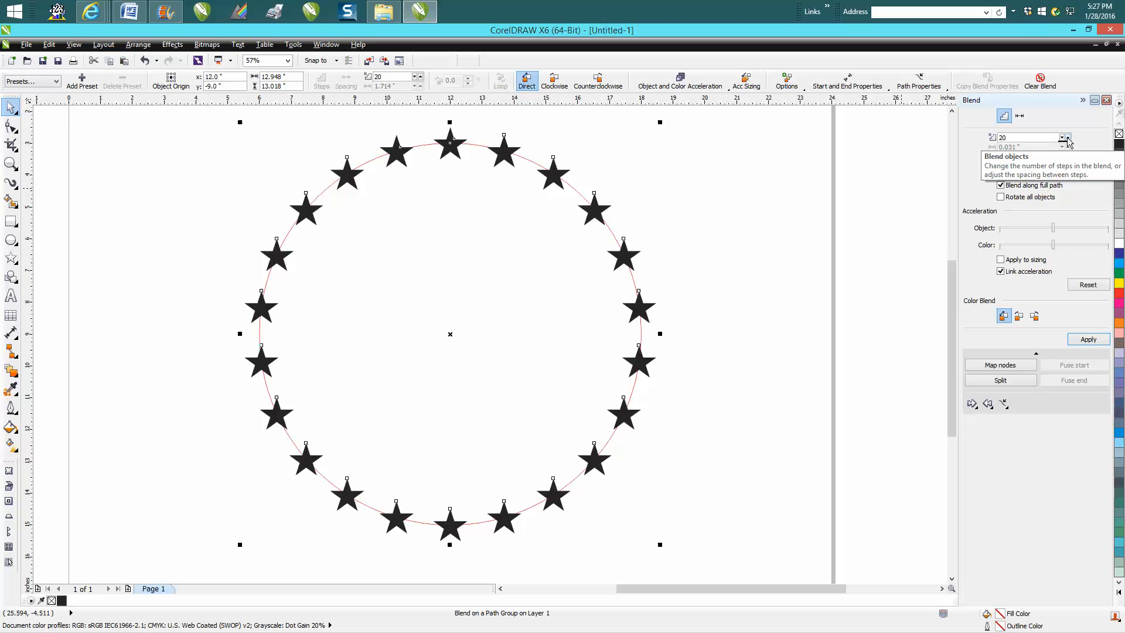
Raise the blend step count from 20 to 22 and apply it.
click(1068, 135)
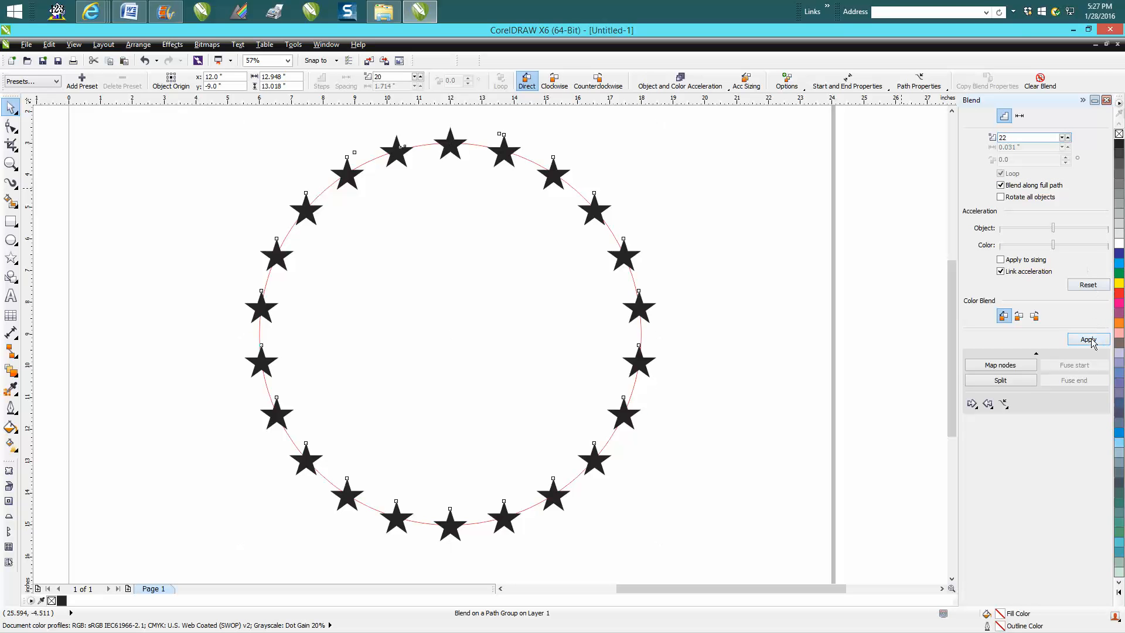
click(1087, 338)
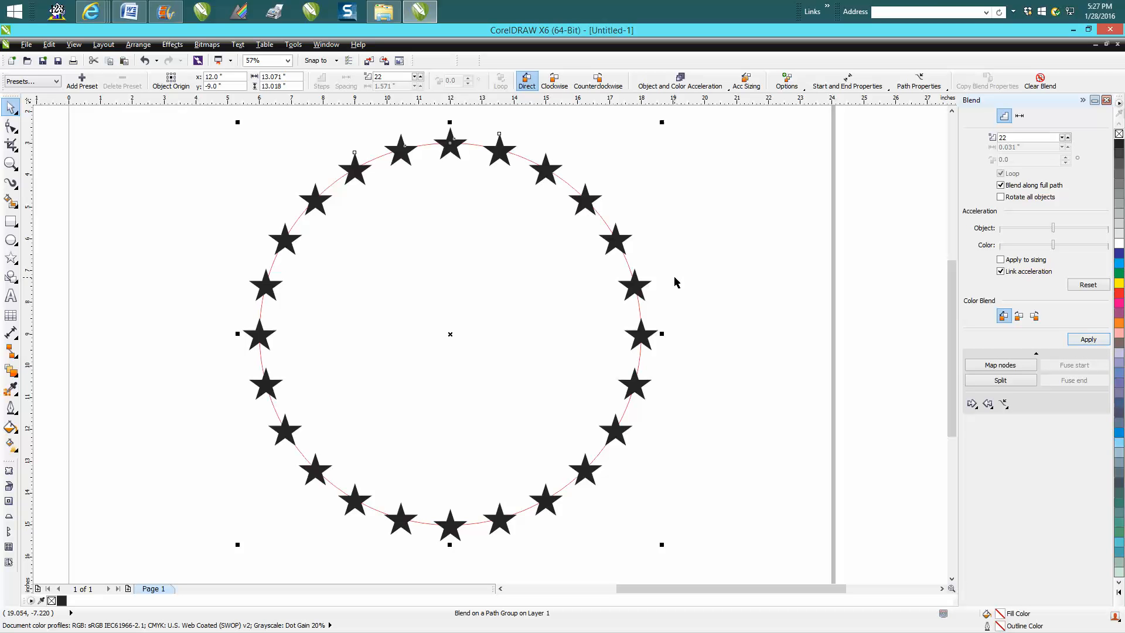
mouse_move(1026, 198)
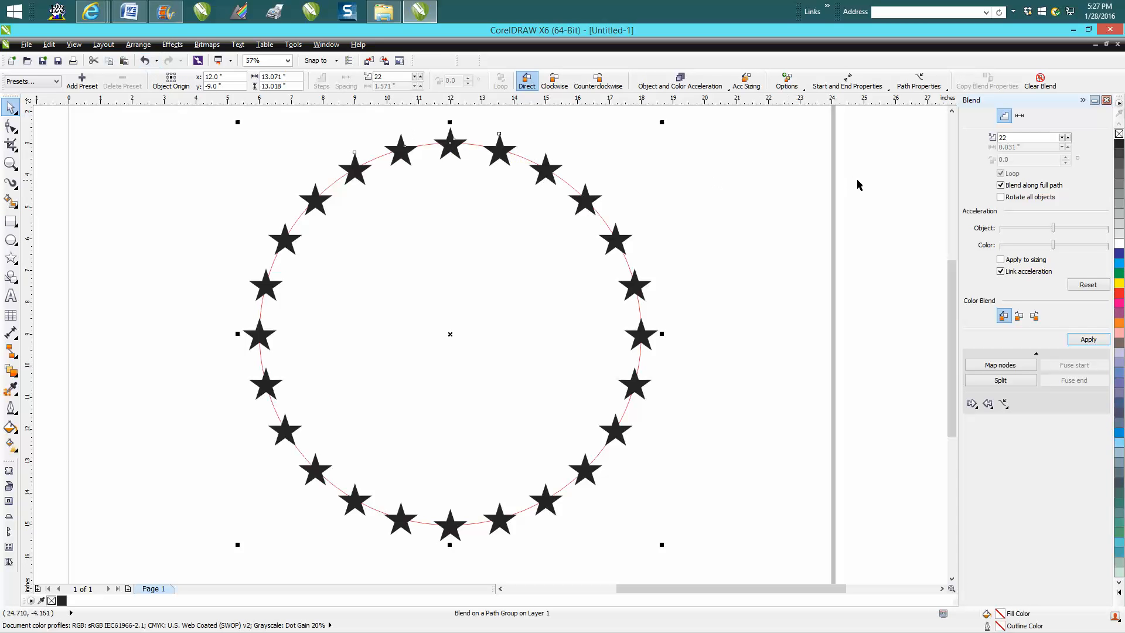
mouse_move(514, 185)
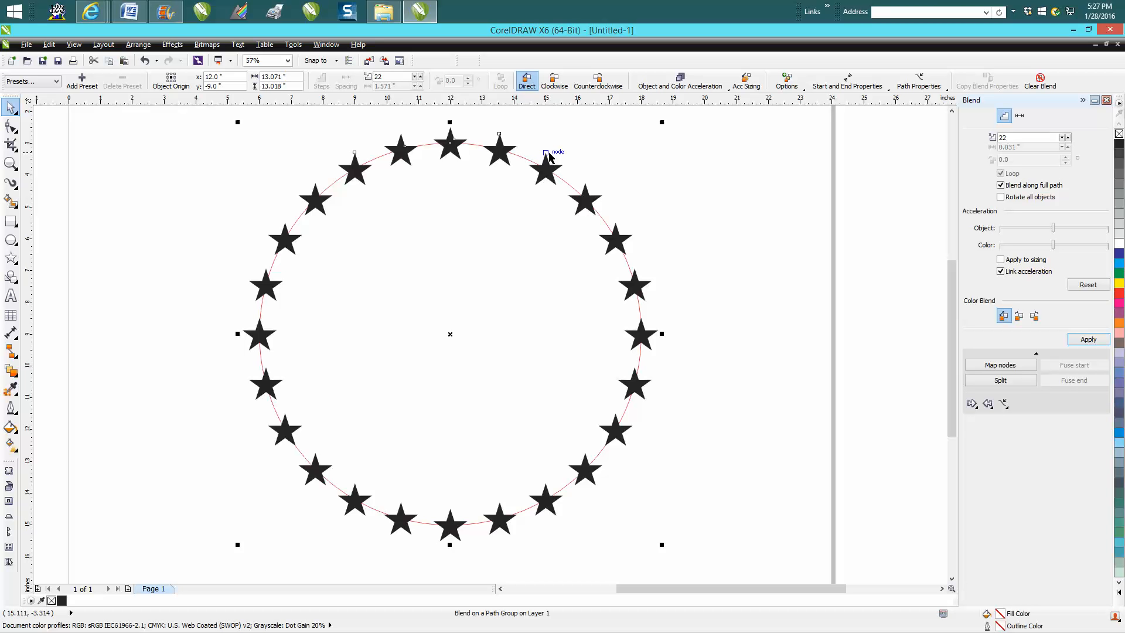
mouse_move(560, 156)
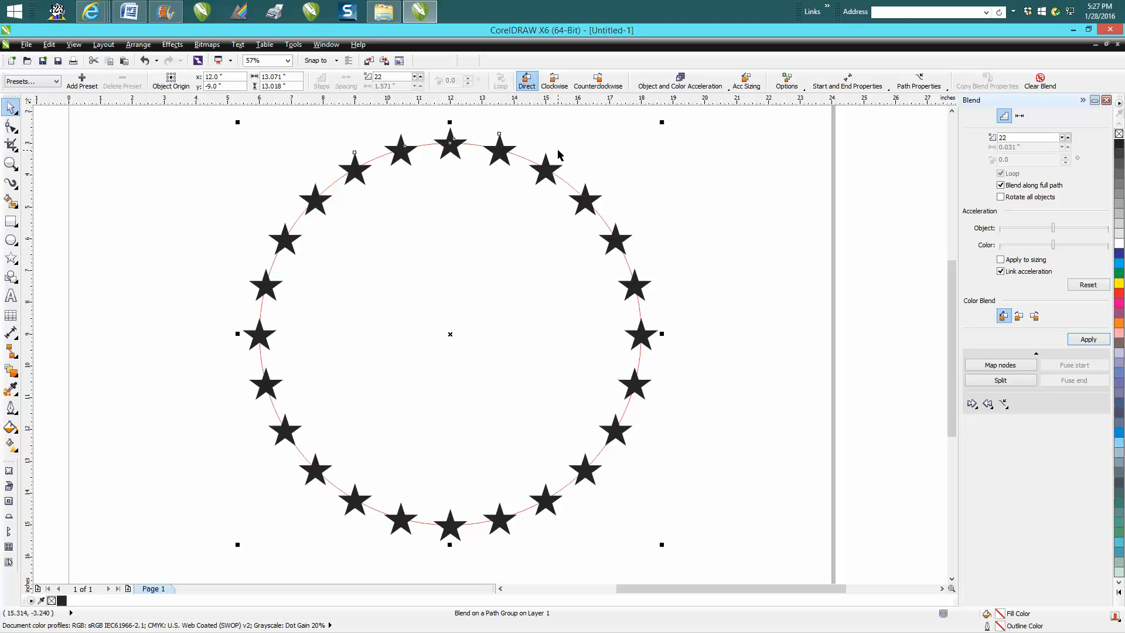